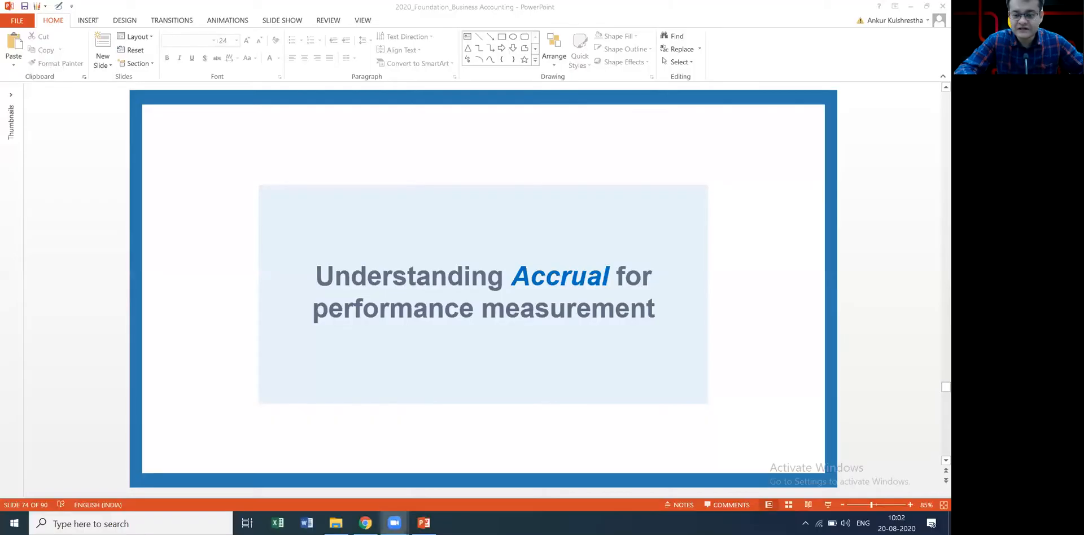
mouse_move(766, 259)
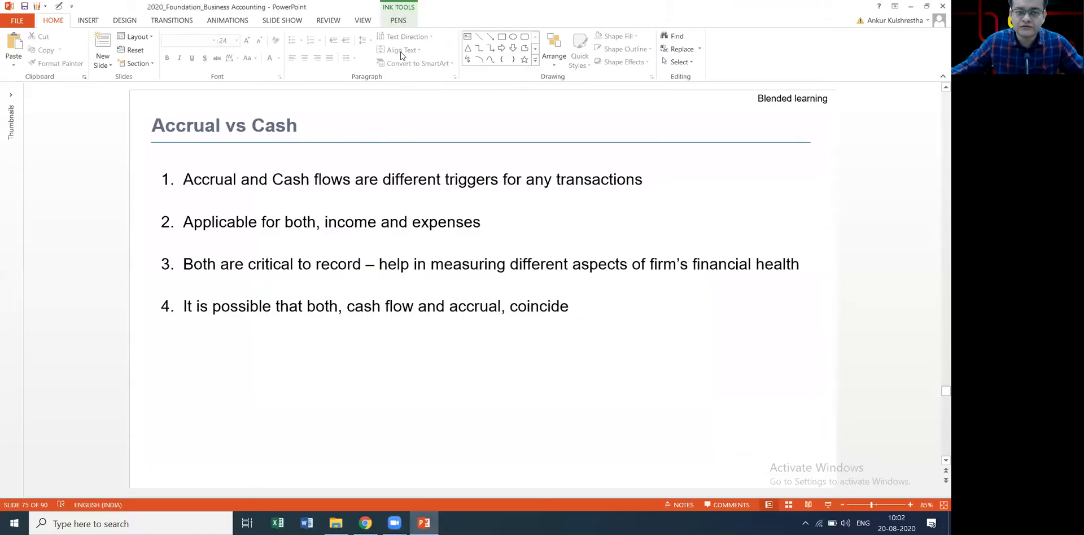
Step: Bring up the Ink Tools Pens ribbon on the Accrual vs Cash slide
left_click(398, 21)
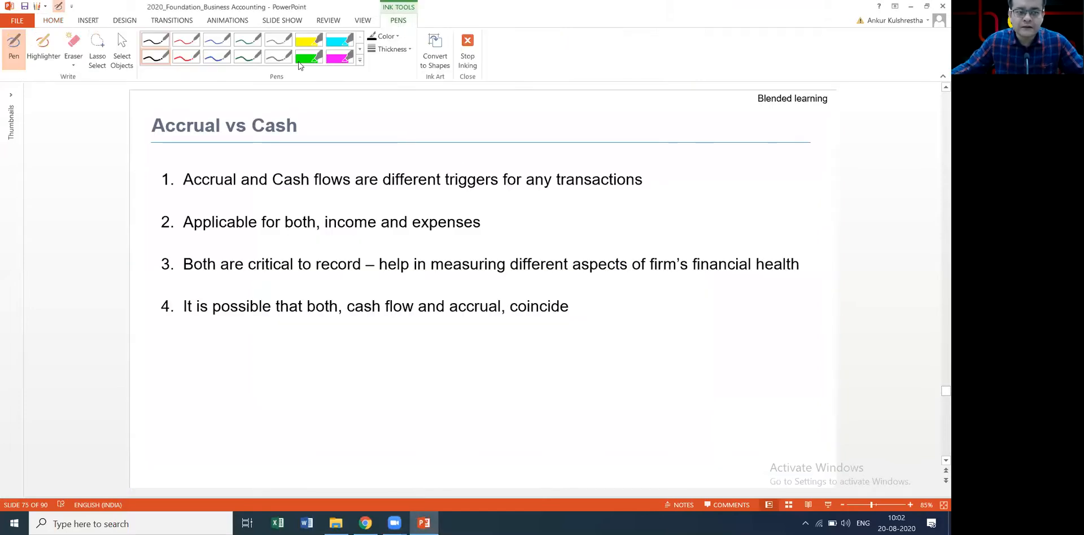
Step: Highlight 'different triggers for' and 'income and expenses' yellow, 'Both are critical to record' cyan
left_click(43, 49)
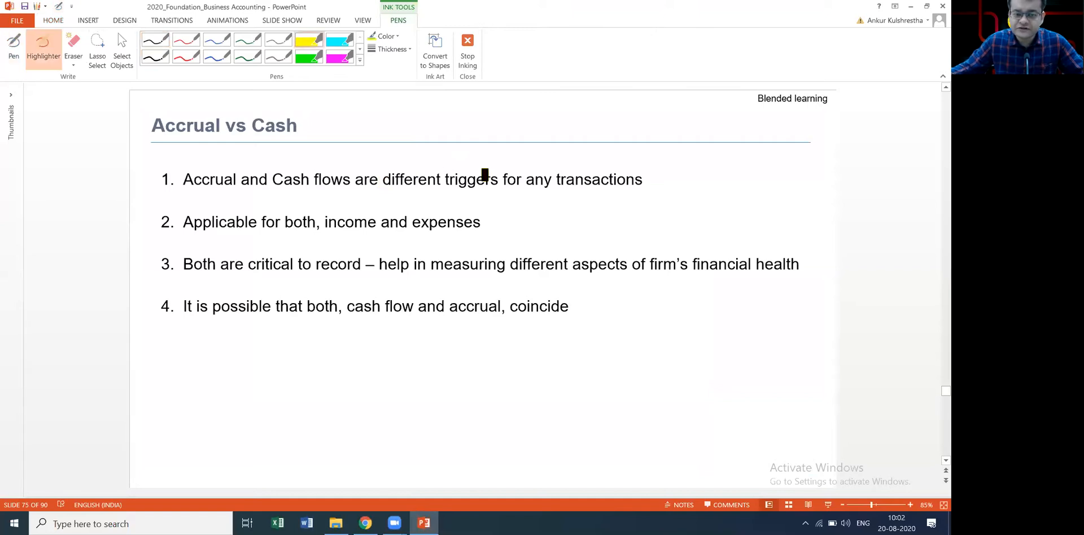
left_click_drag(381, 179, 521, 180)
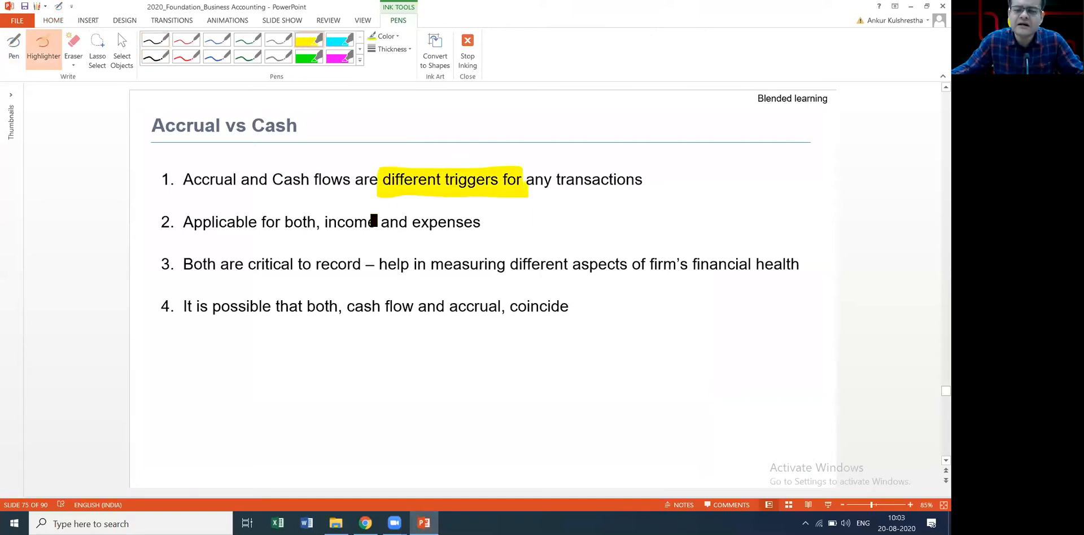
left_click_drag(324, 222, 480, 222)
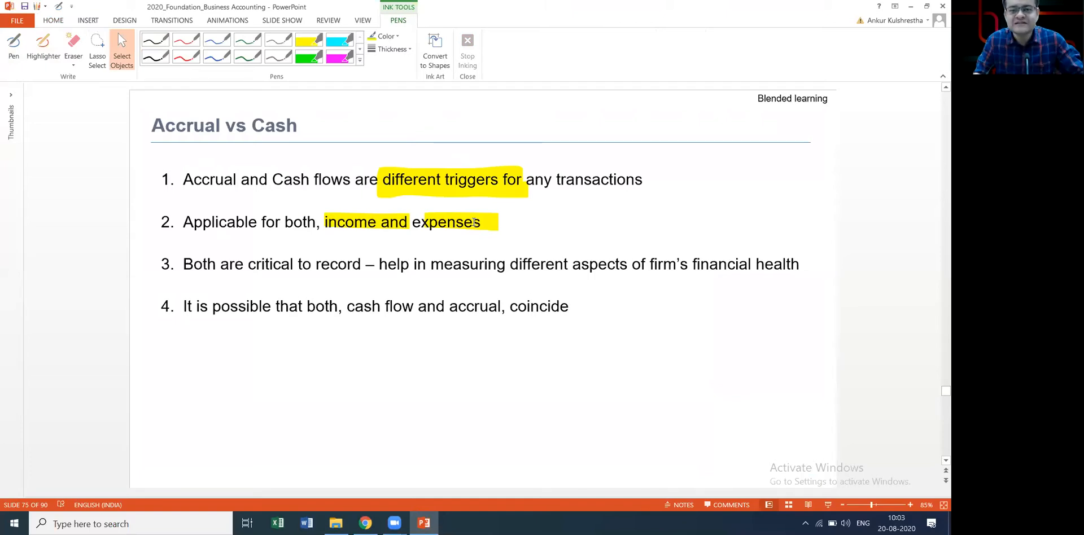
mouse_move(333, 133)
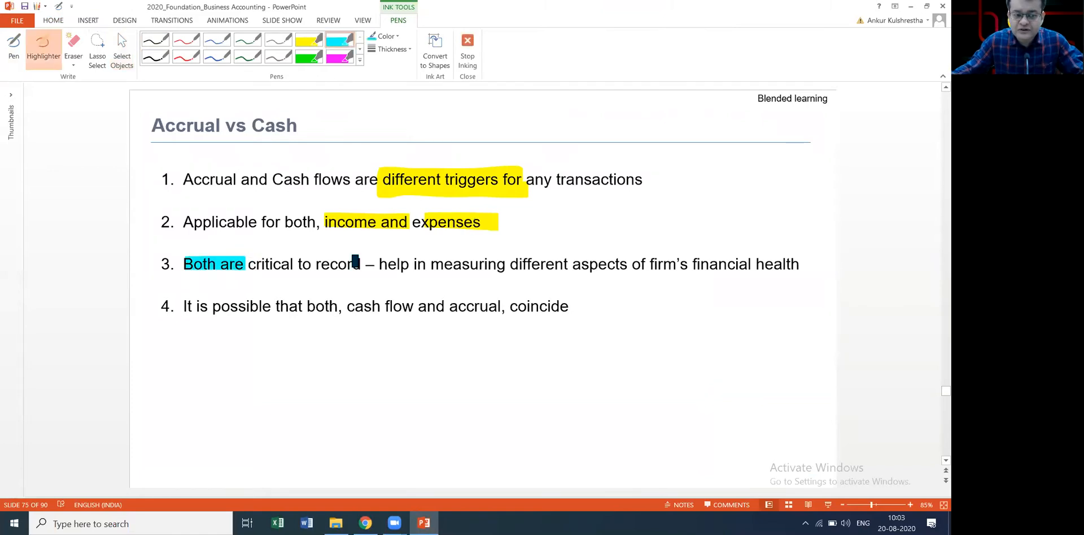
left_click_drag(245, 263, 359, 263)
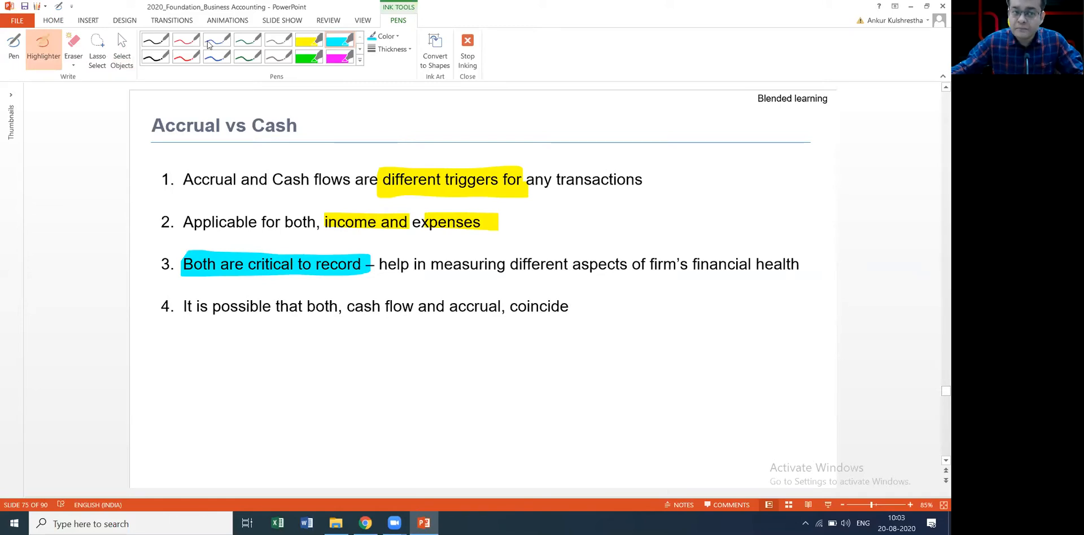
Step: Write 'performance ×CF' in red ink above the Accrual vs Cash title
left_click(13, 45)
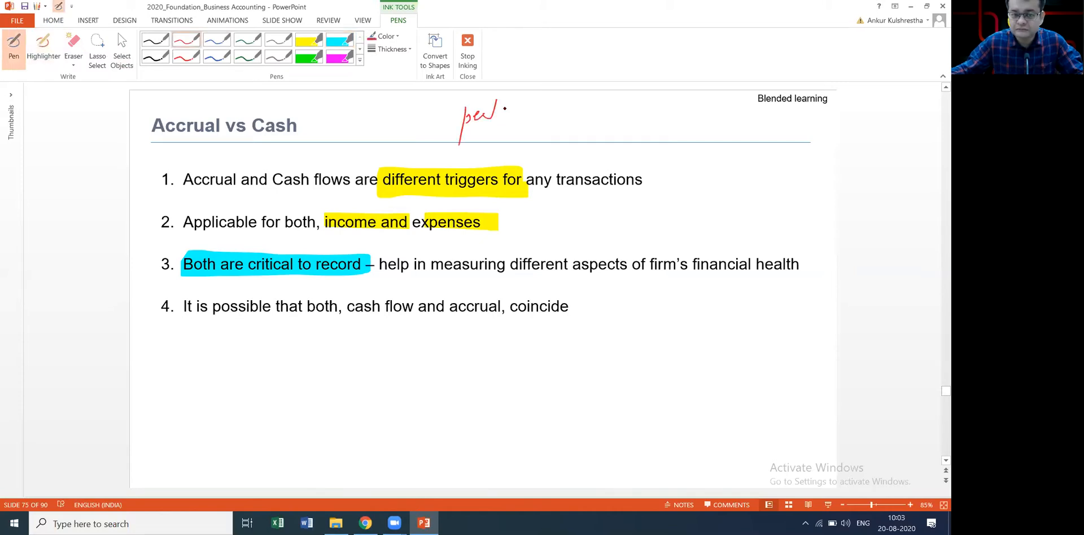
left_click_drag(484, 114, 573, 121)
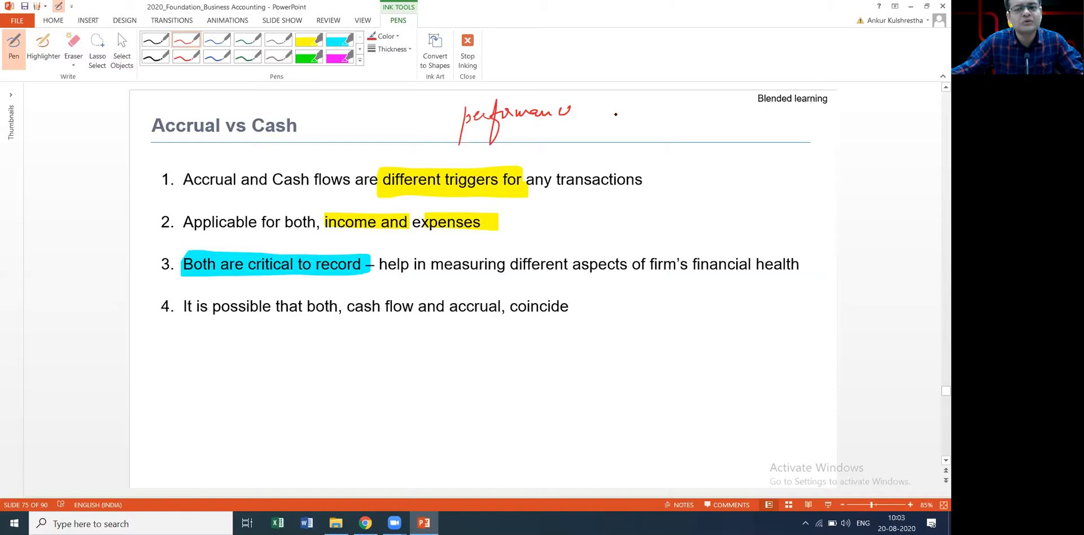
left_click_drag(612, 114, 664, 114)
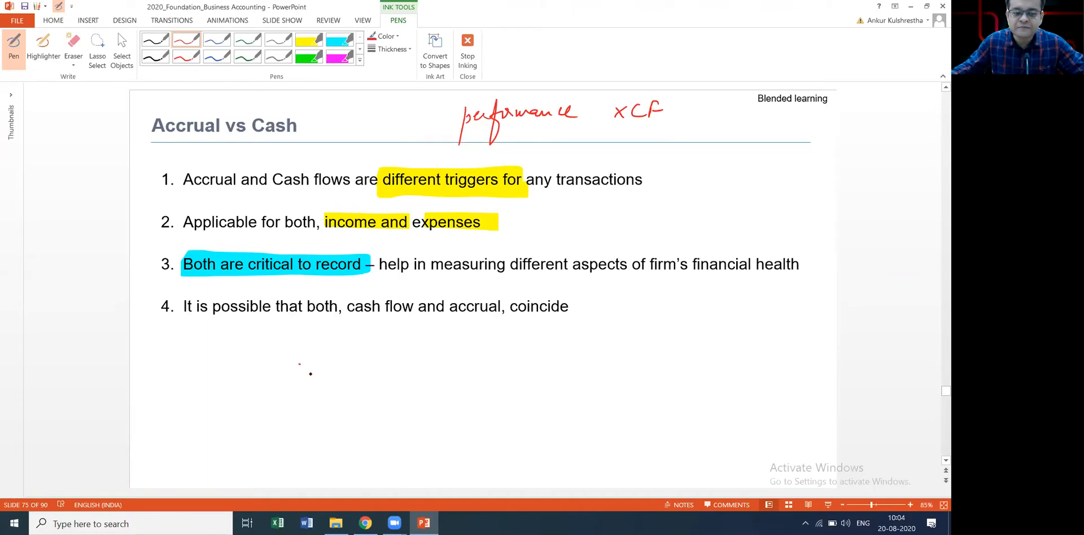
Step: Write 'I/S = P/L' in red with a brace and 'Accrual' beneath it
left_click_drag(297, 370, 359, 371)
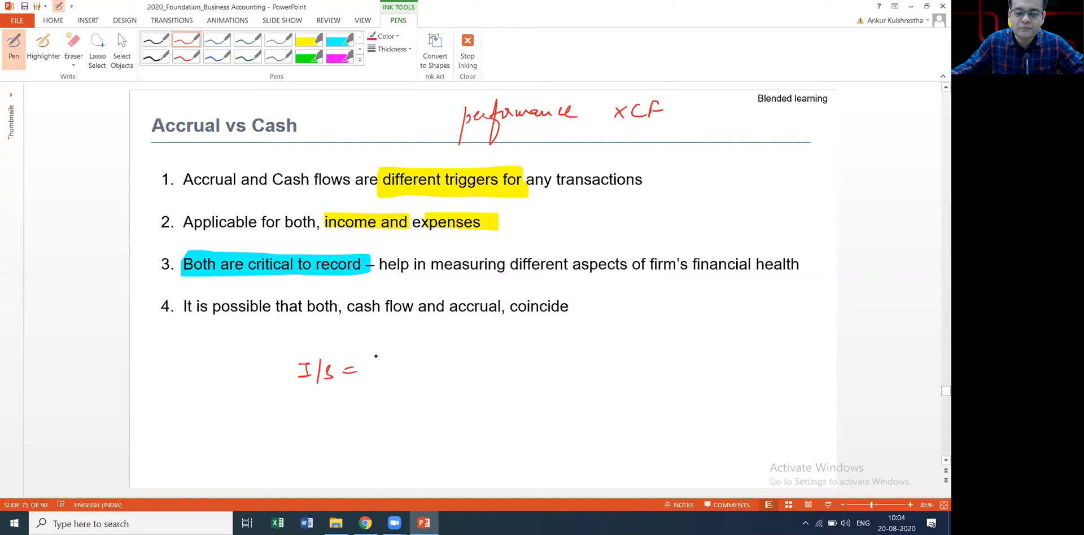
left_click_drag(355, 370, 397, 377)
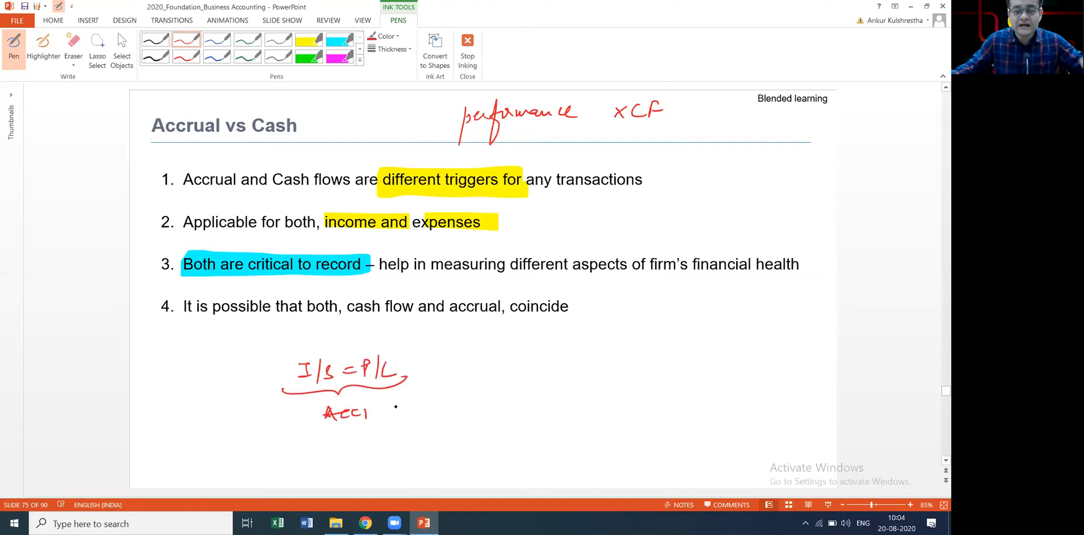
left_click_drag(355, 413, 407, 413)
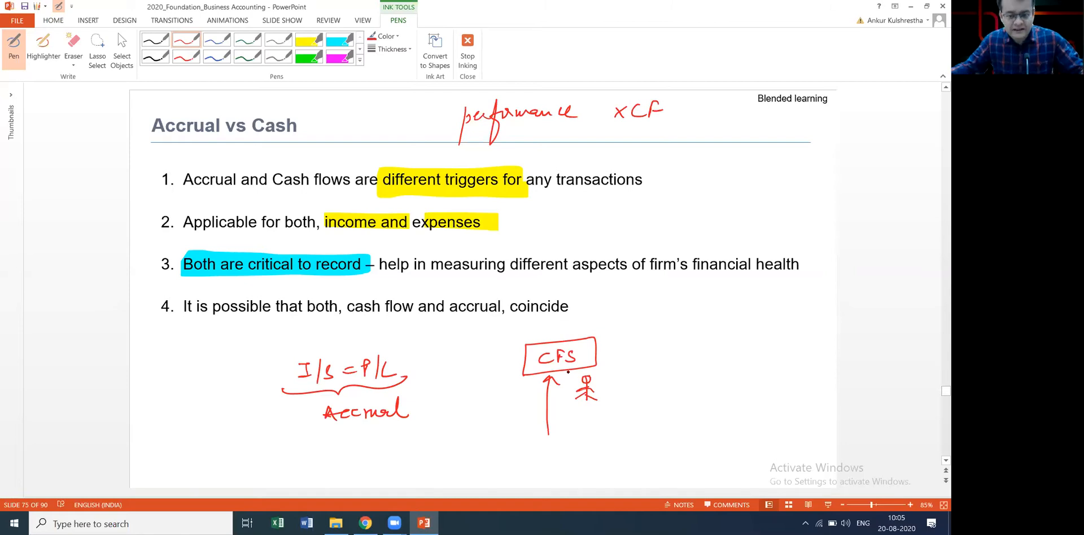
Step: Sketch a red boxed CFS with arrow, stick figure and O/I/F branches
left_click_drag(601, 353, 646, 329)
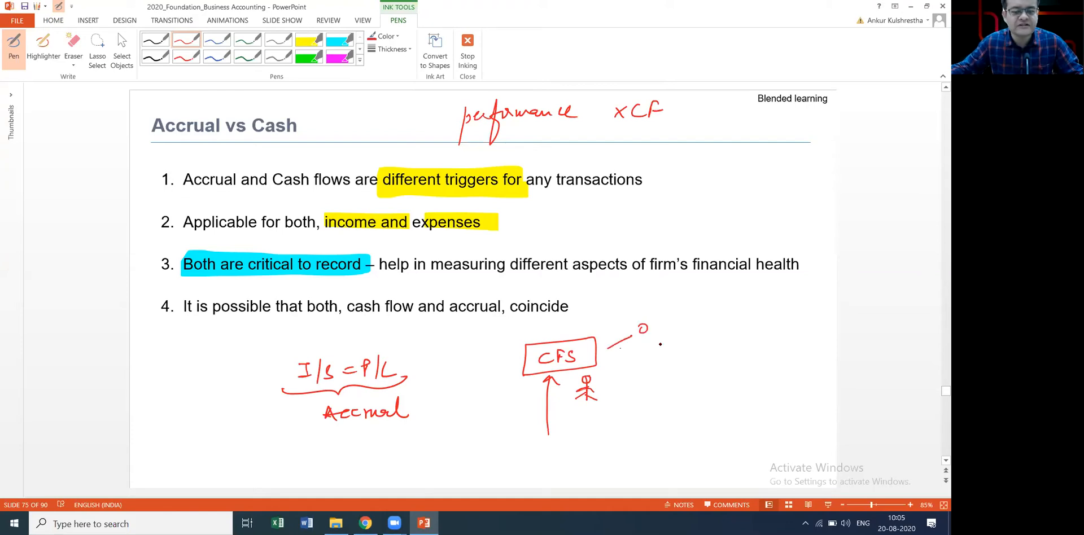
left_click_drag(626, 346, 660, 384)
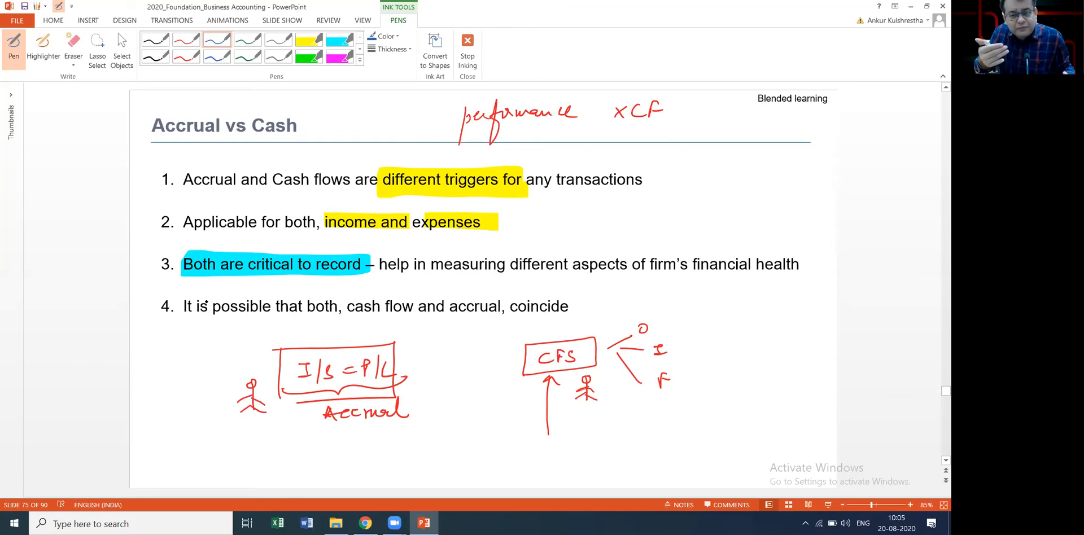
left_click(280, 435)
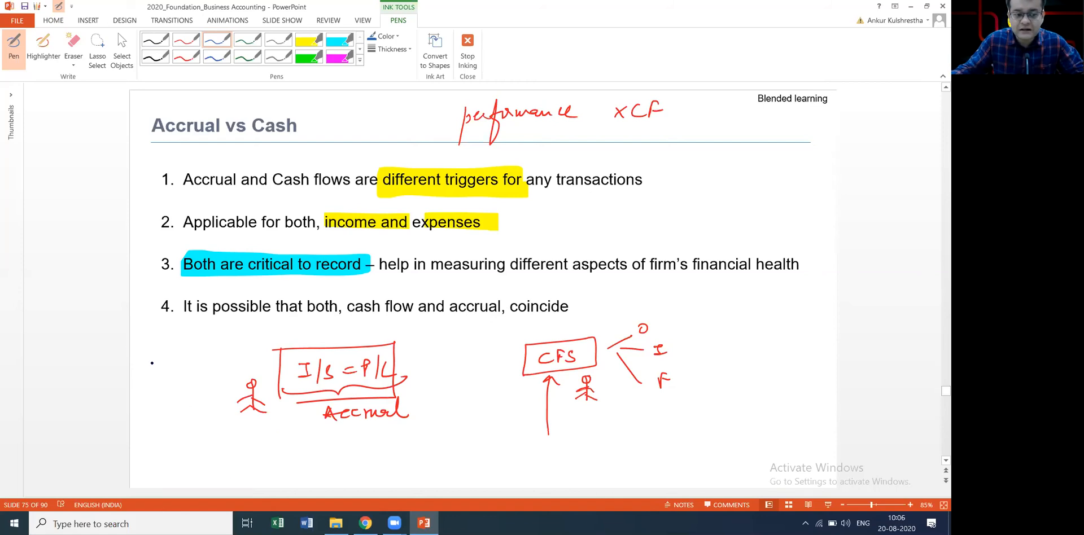
Step: Draw a blue Y1–Y2 timeline with 10 under each year, circling the first 10
left_click_drag(142, 364, 232, 359)
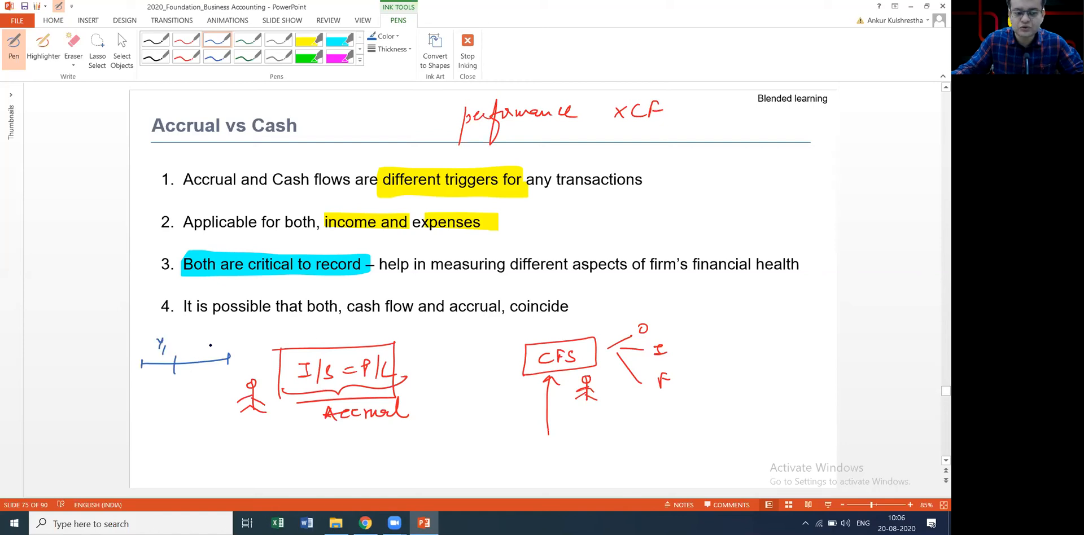
left_click_drag(201, 346, 221, 343)
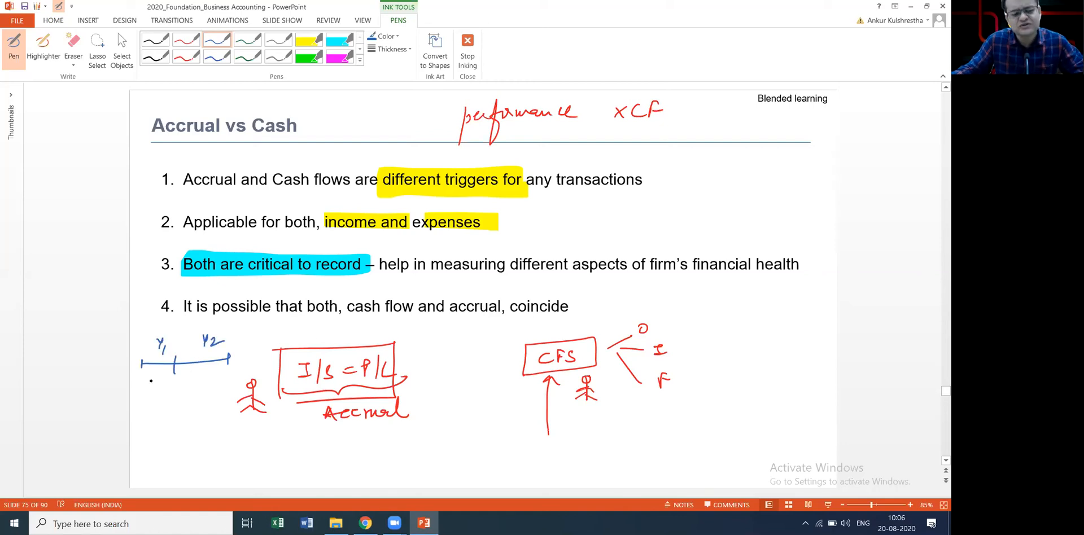
left_click_drag(149, 380, 201, 380)
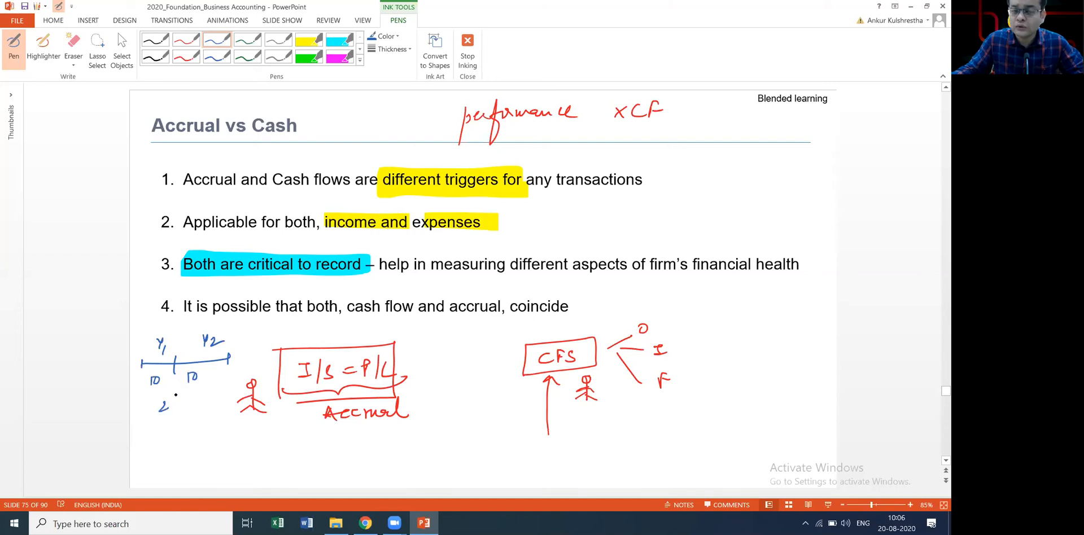
left_click_drag(146, 366, 187, 407)
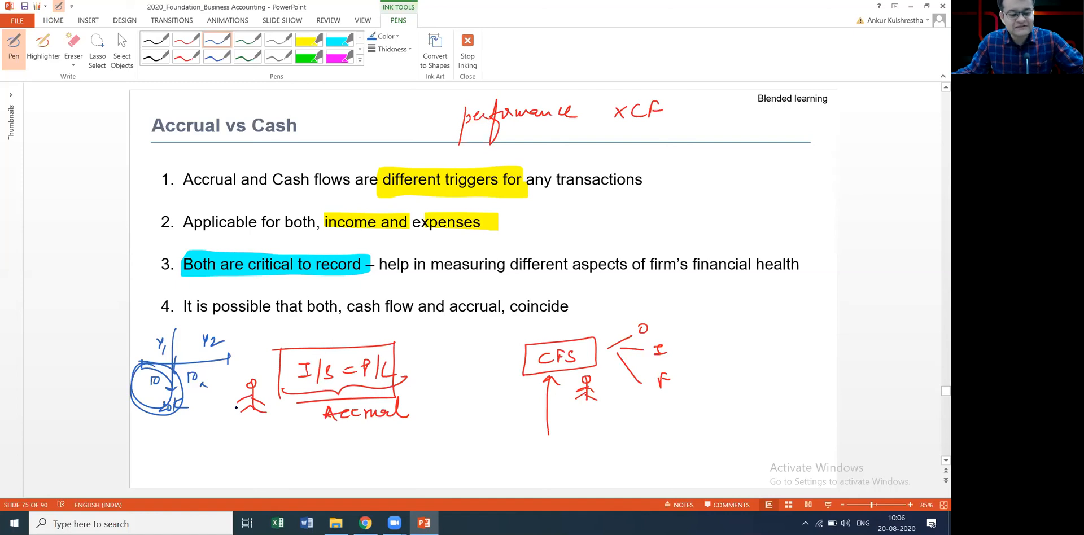
mouse_move(737, 186)
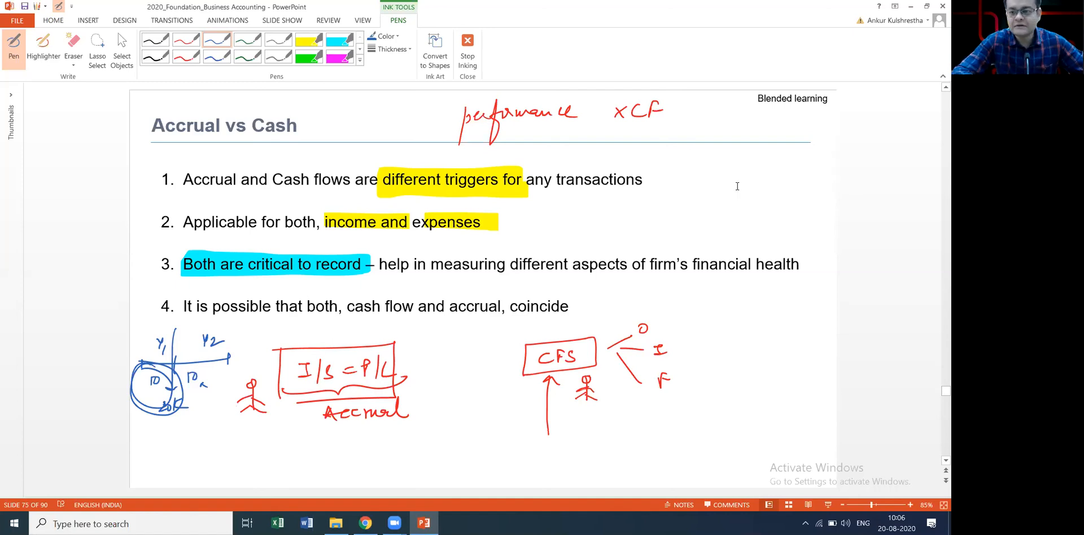
left_click(281, 19)
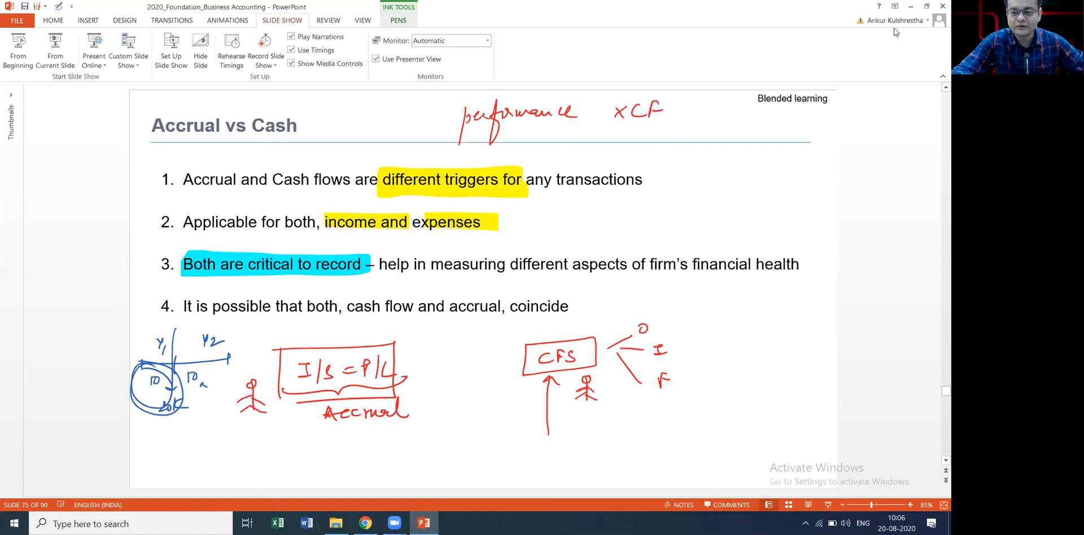